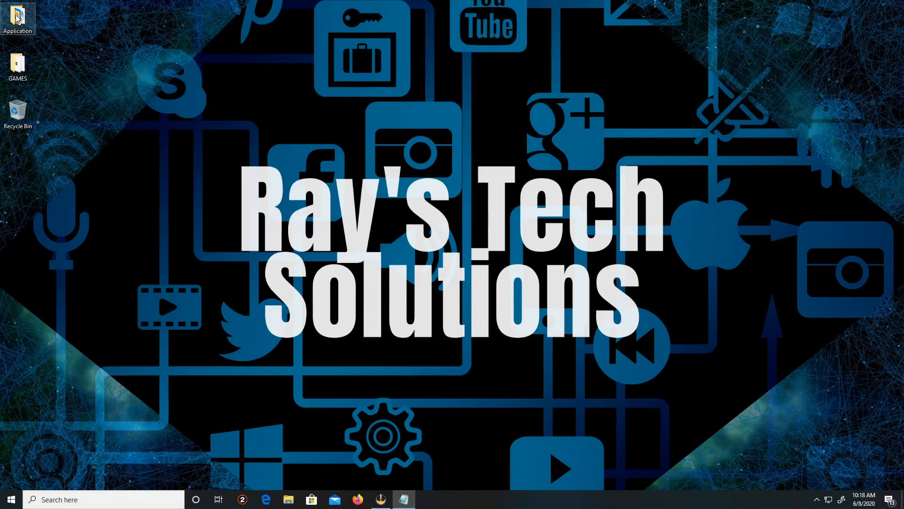
Launch Firefox from its shortcut inside the desktop Application folder
double_click(18, 18)
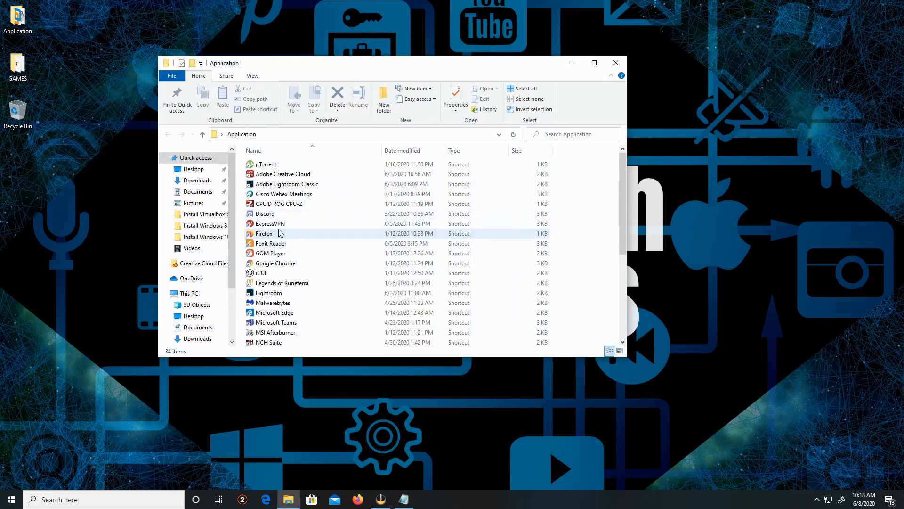
double_click(264, 233)
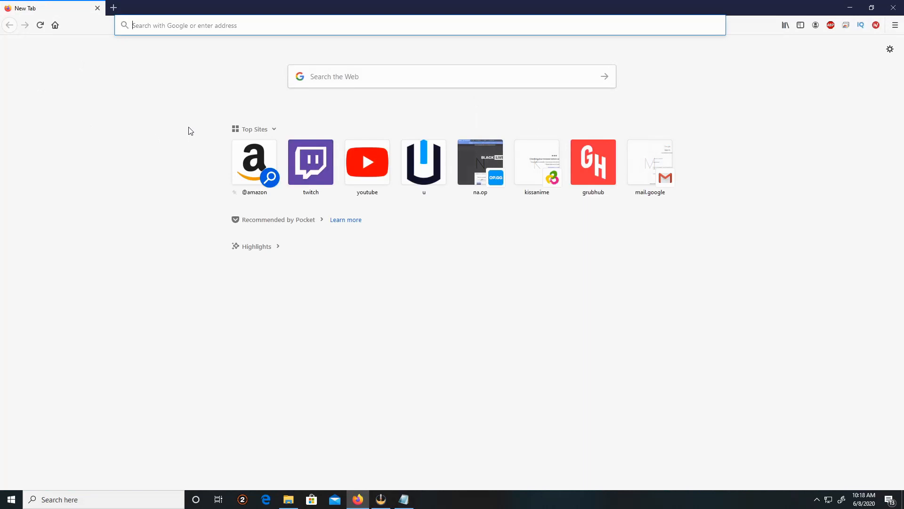
mouse_move(235, 123)
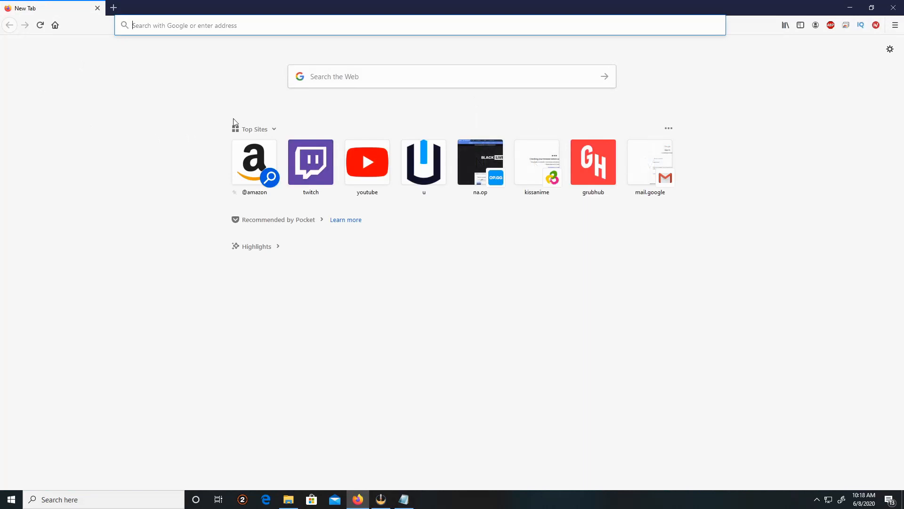
text(www.twitch.tv/)
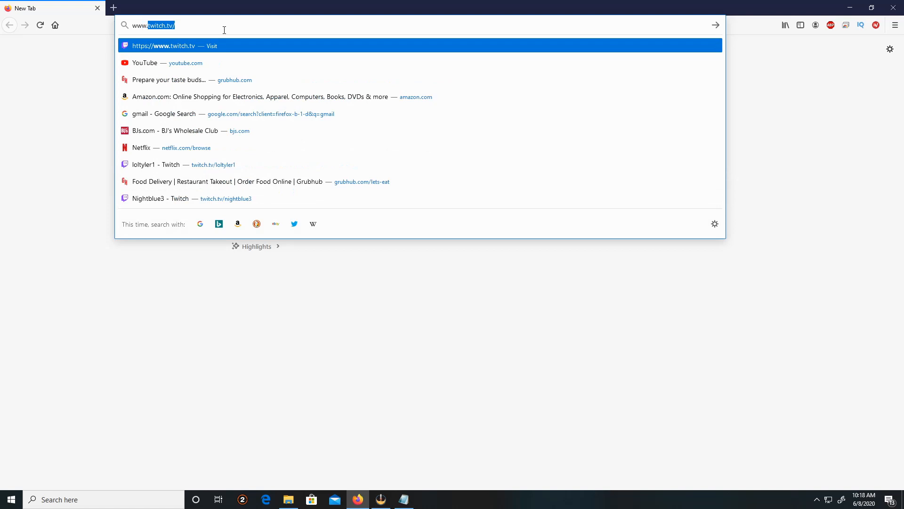
text(www.virtual)
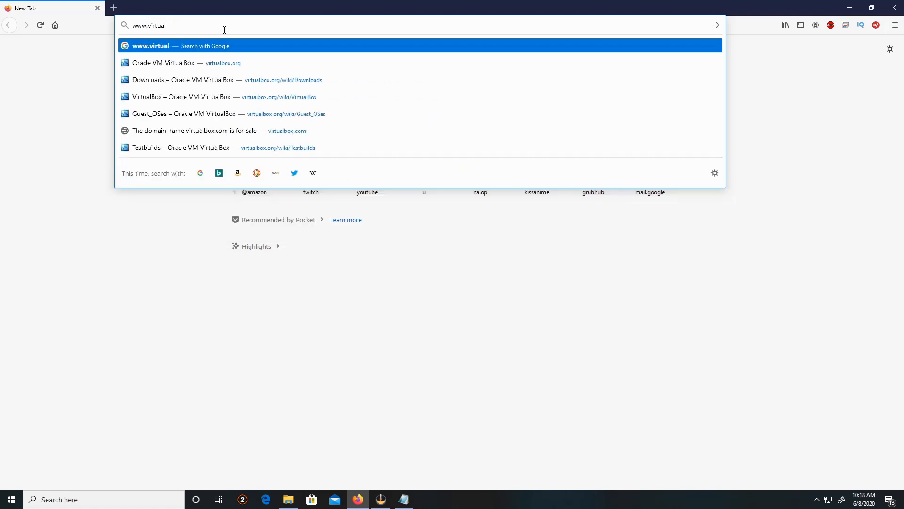
text(b)
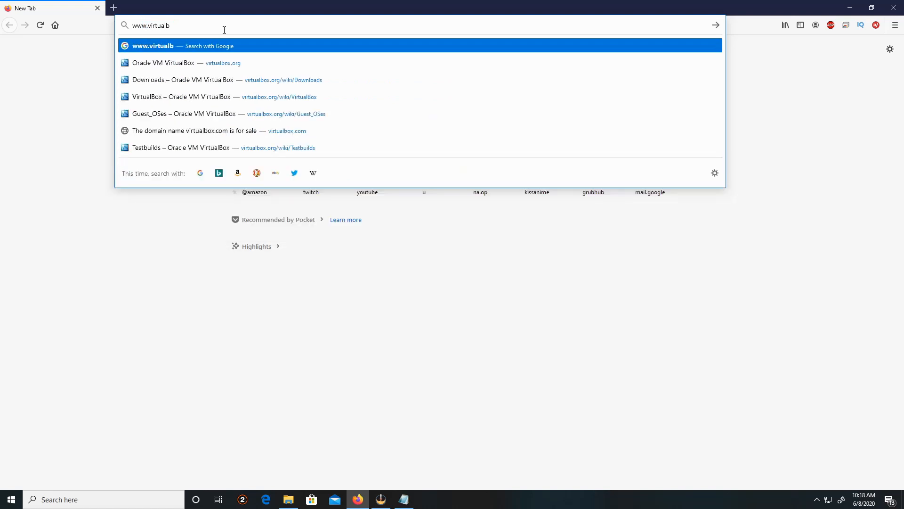
text(ox.org)
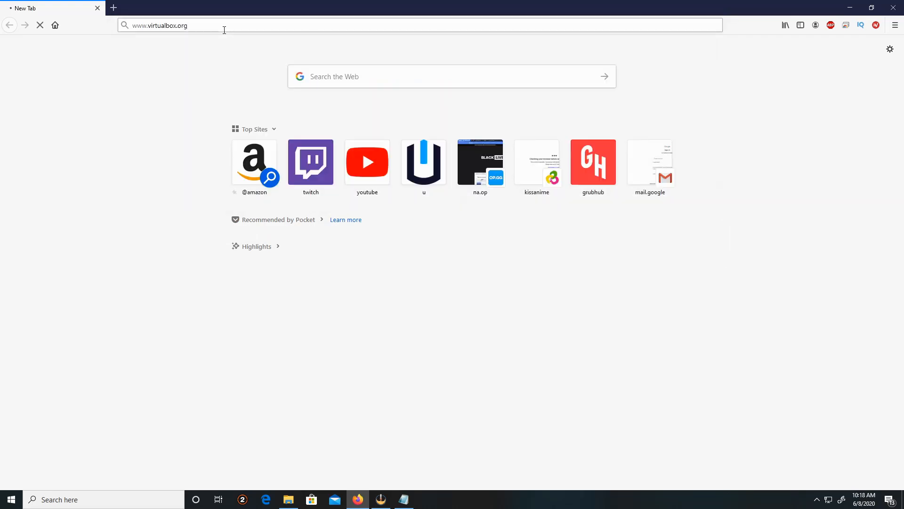
key(Return)
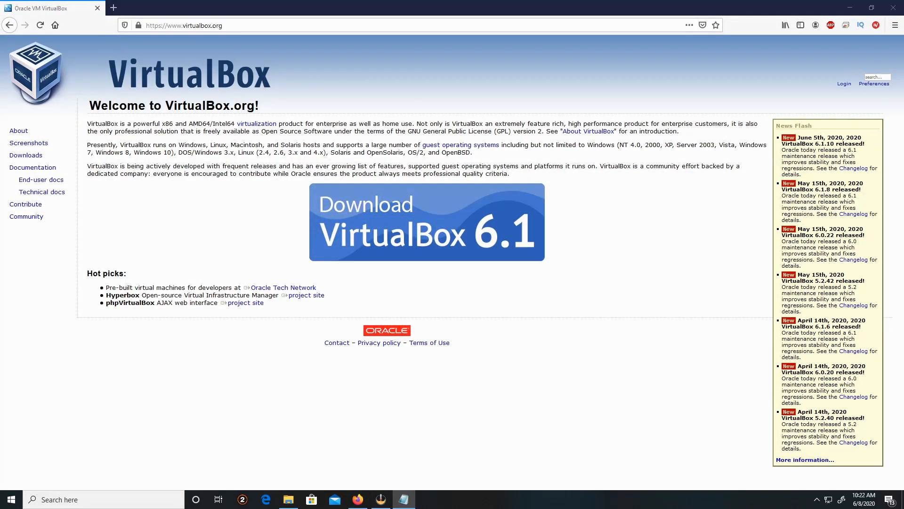
mouse_move(309, 287)
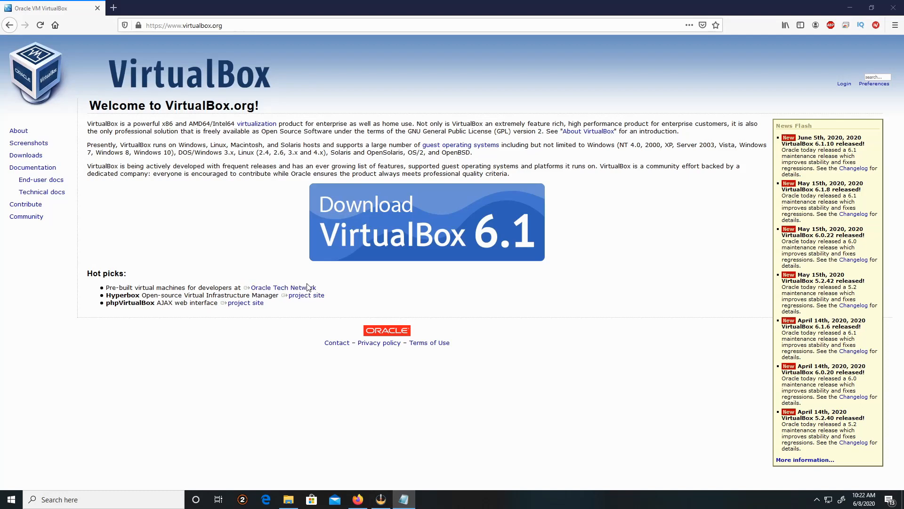
mouse_move(413, 223)
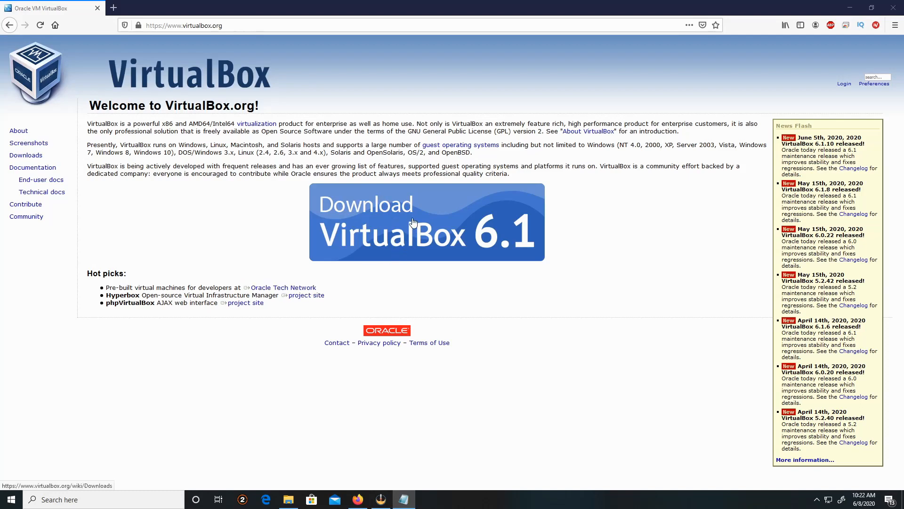
mouse_move(434, 265)
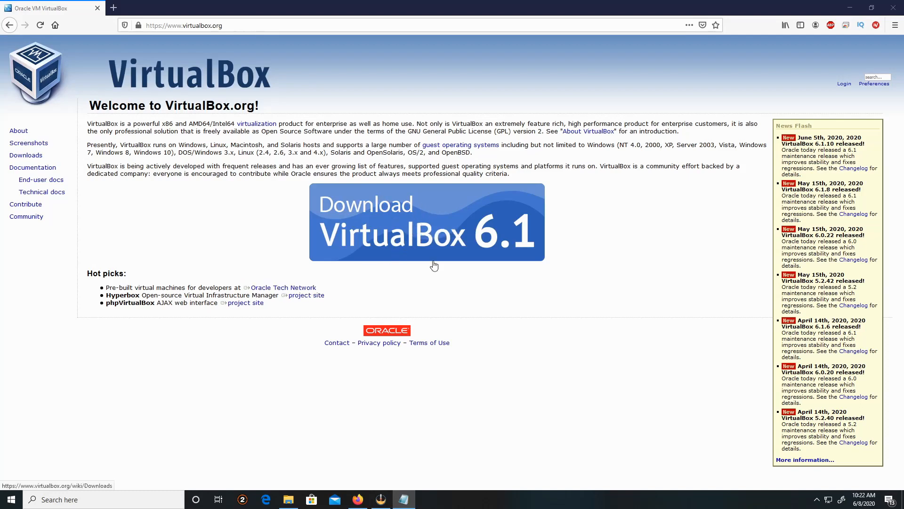
mouse_move(51, 126)
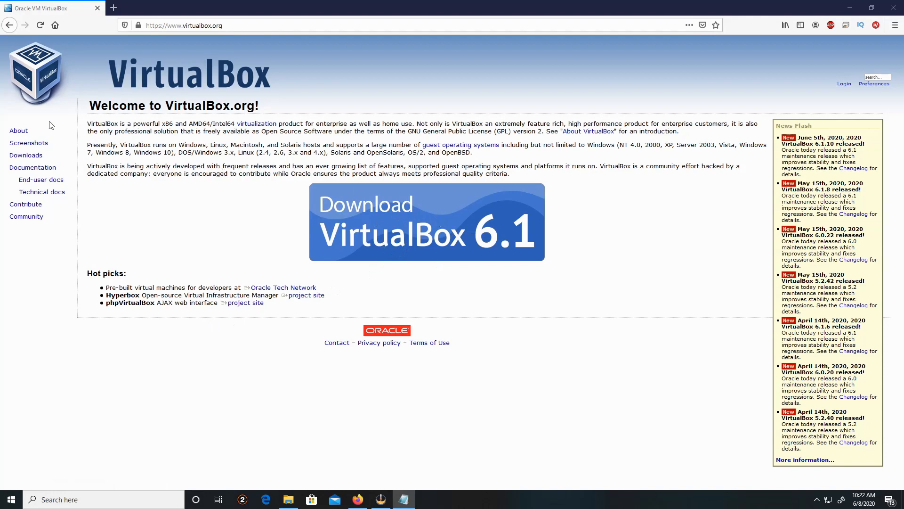
mouse_move(374, 216)
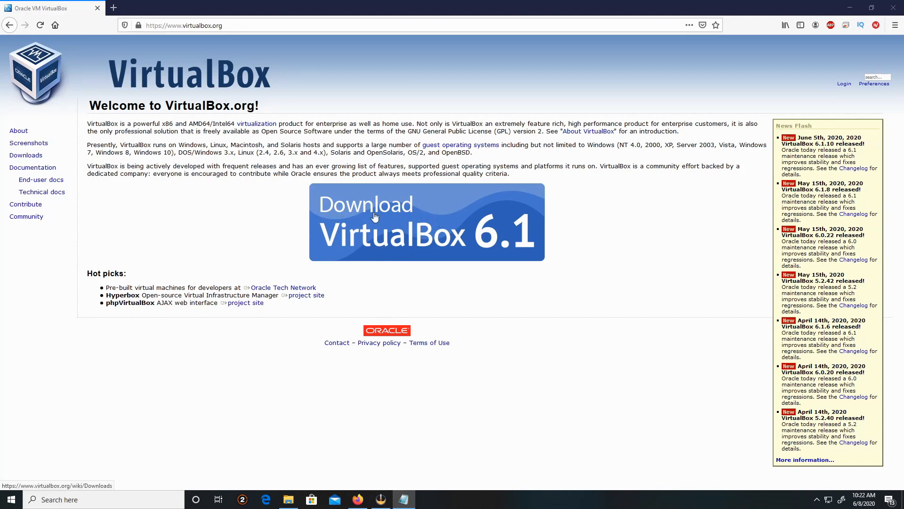
mouse_move(422, 242)
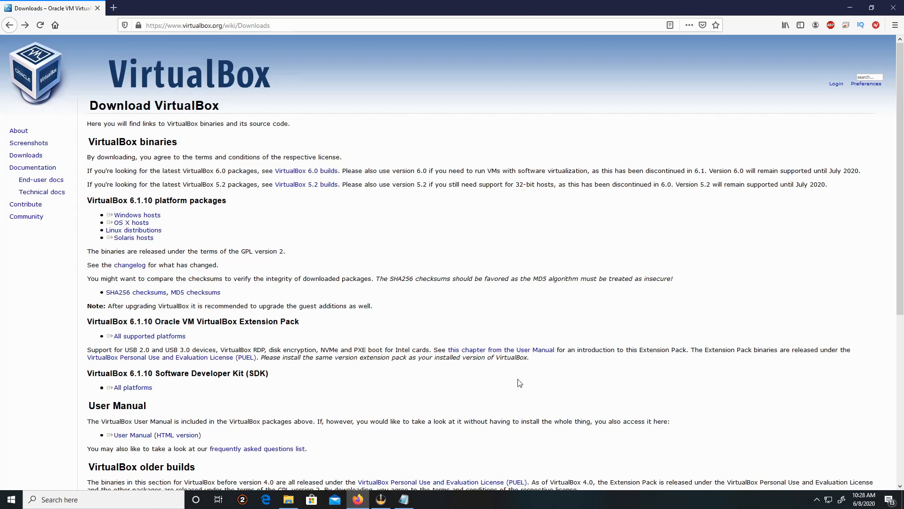
mouse_move(309, 264)
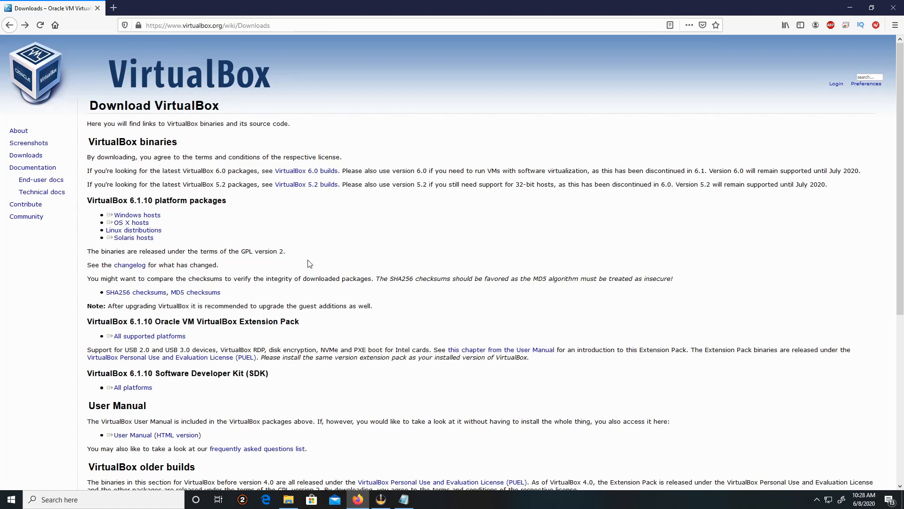
mouse_move(242, 233)
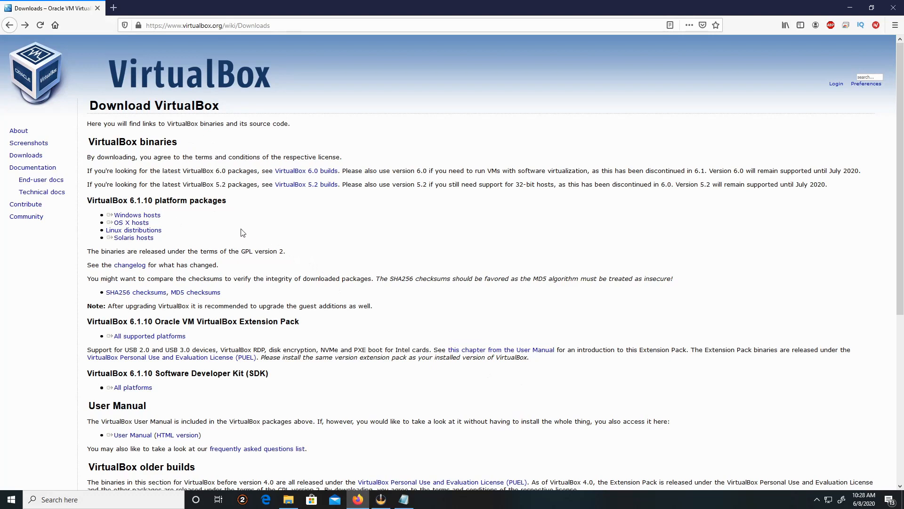
mouse_move(241, 201)
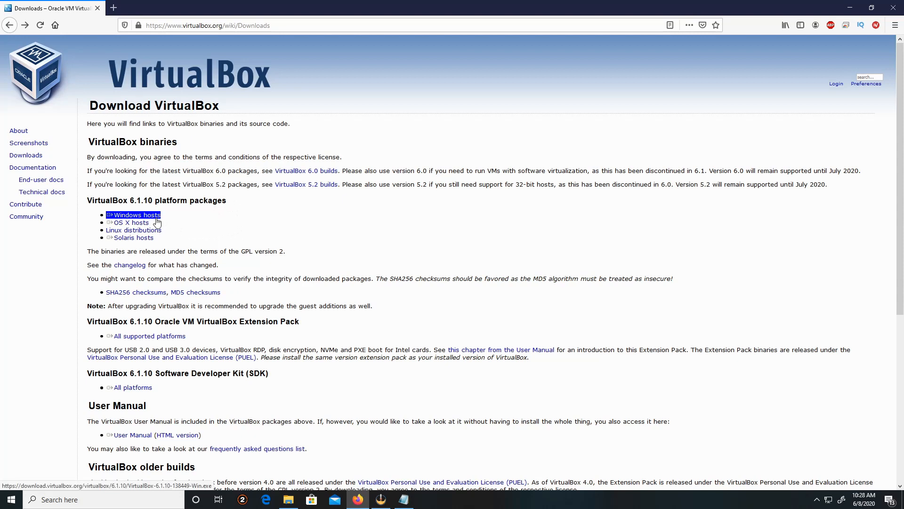
Save the VirtualBox 6.1.10 Windows hosts installer (VirtualBox-6.1.10-138449-Win.exe)
click(137, 214)
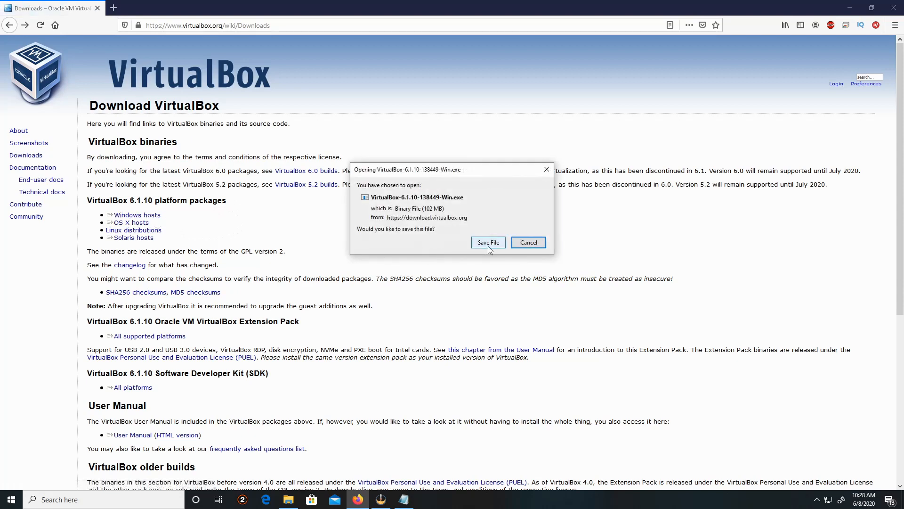
click(487, 242)
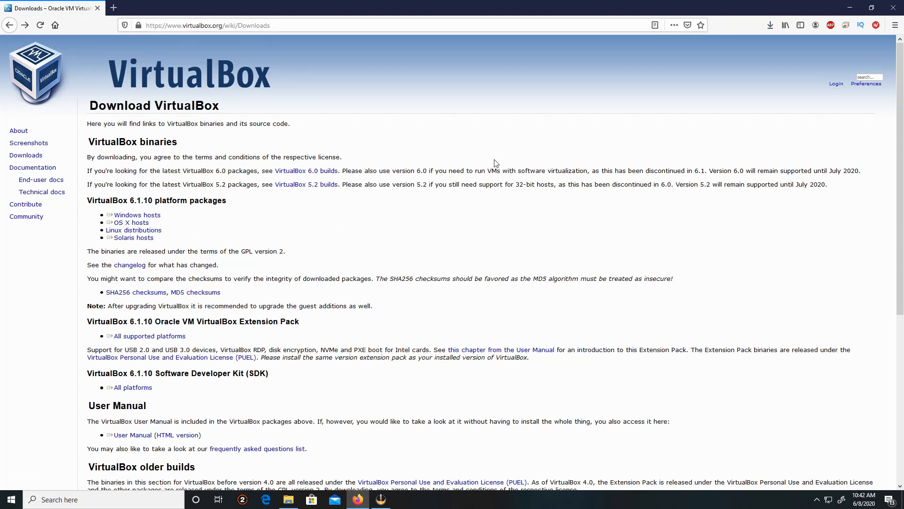
mouse_move(752, 43)
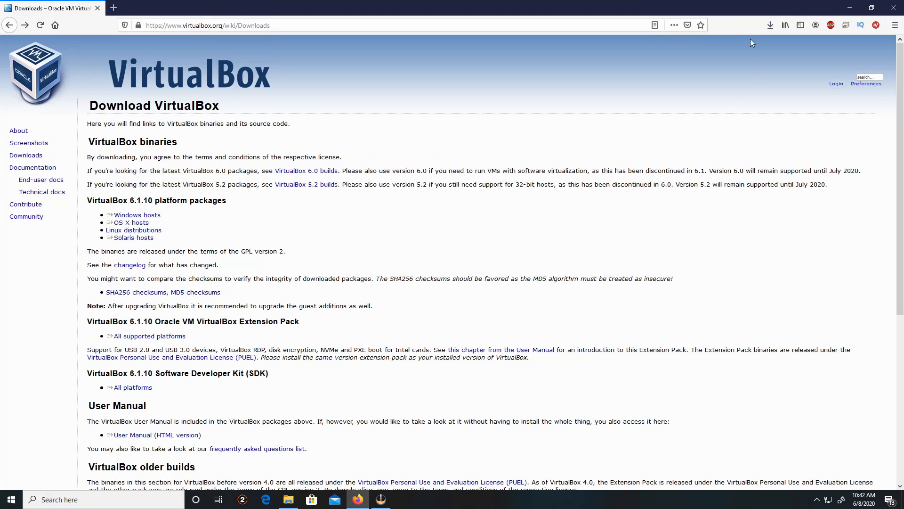
Run the downloaded VirtualBox-6.1.10 installer from Firefox's downloads list
click(771, 25)
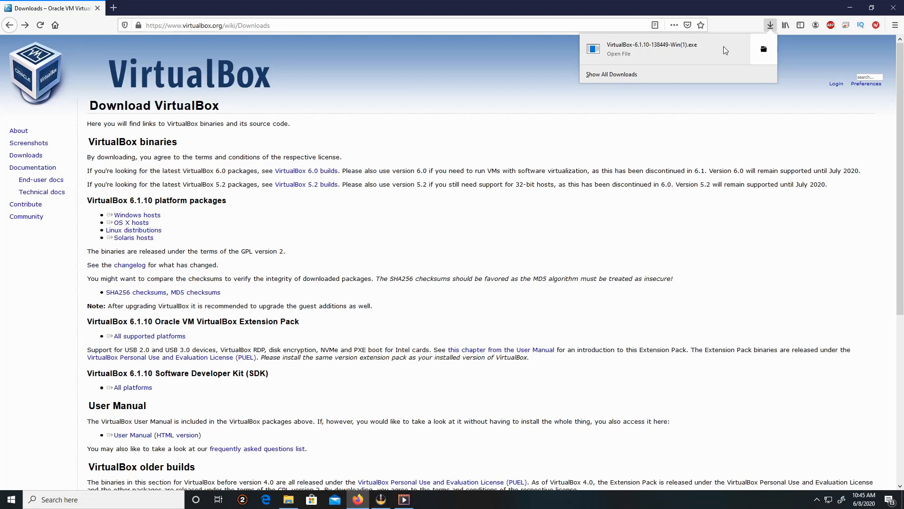
mouse_move(772, 58)
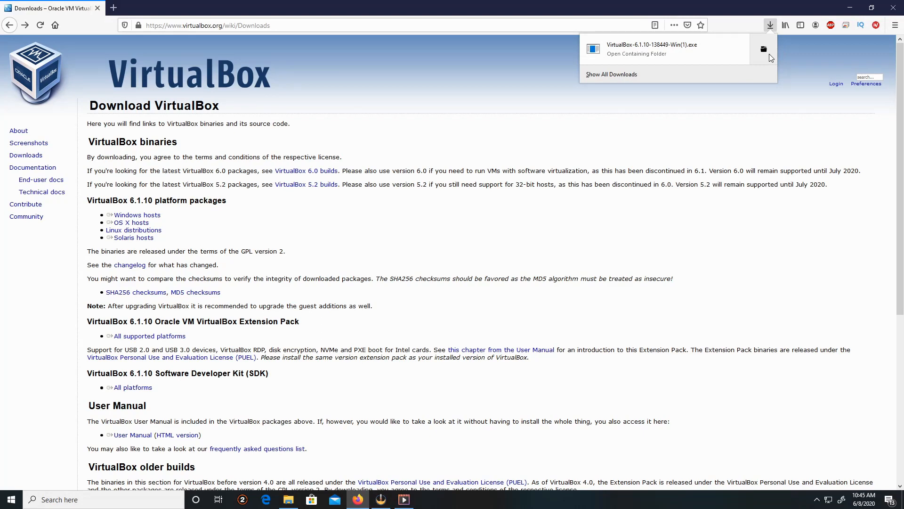
mouse_move(663, 49)
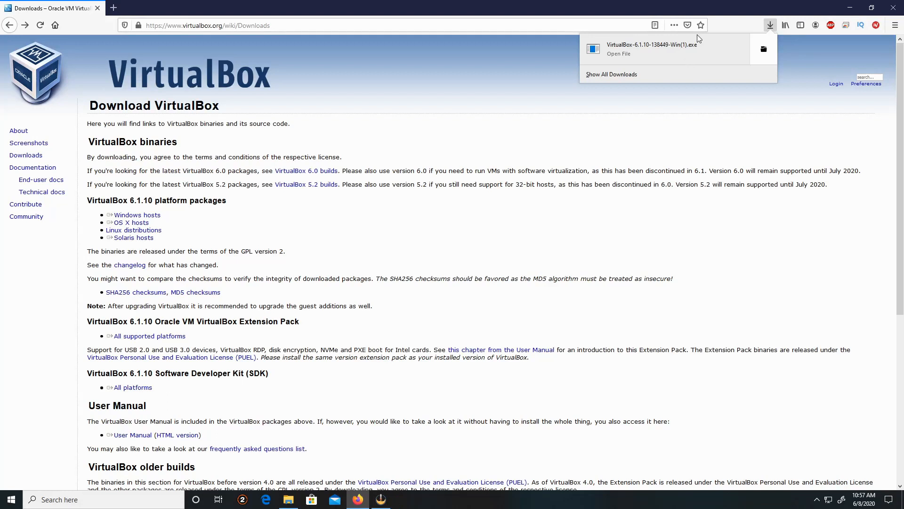
mouse_move(664, 56)
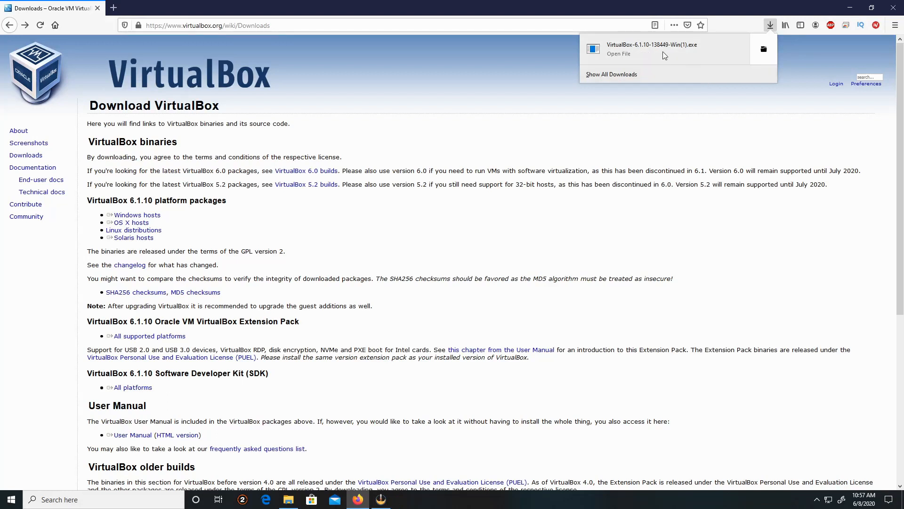
mouse_move(644, 55)
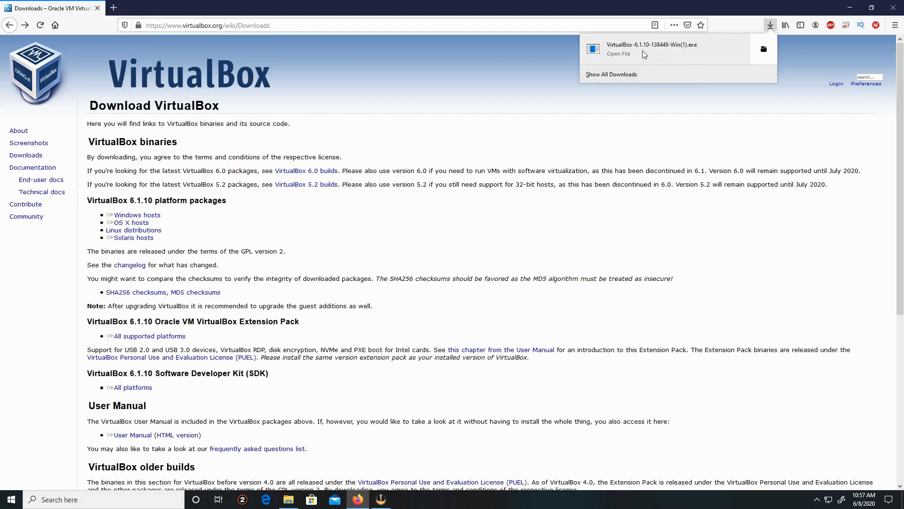
click(618, 53)
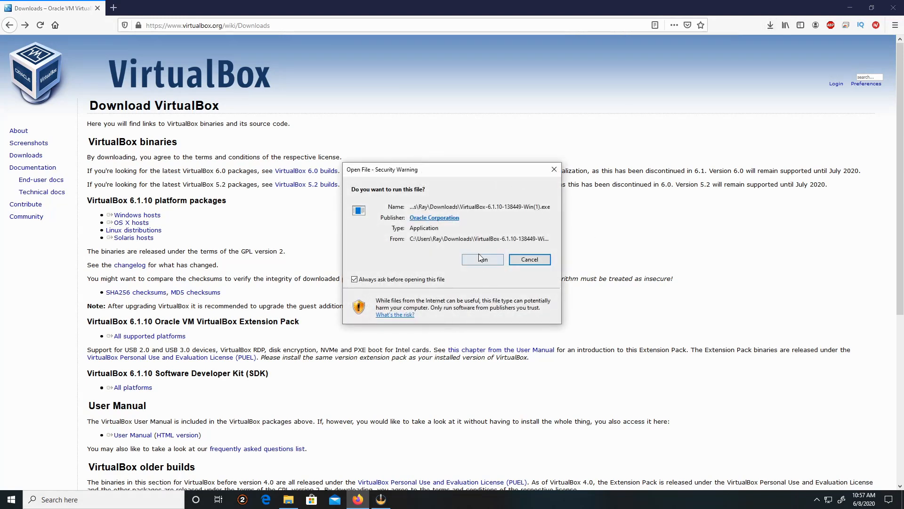
Allow the installer to run and accept the welcome page and default features and location
click(483, 259)
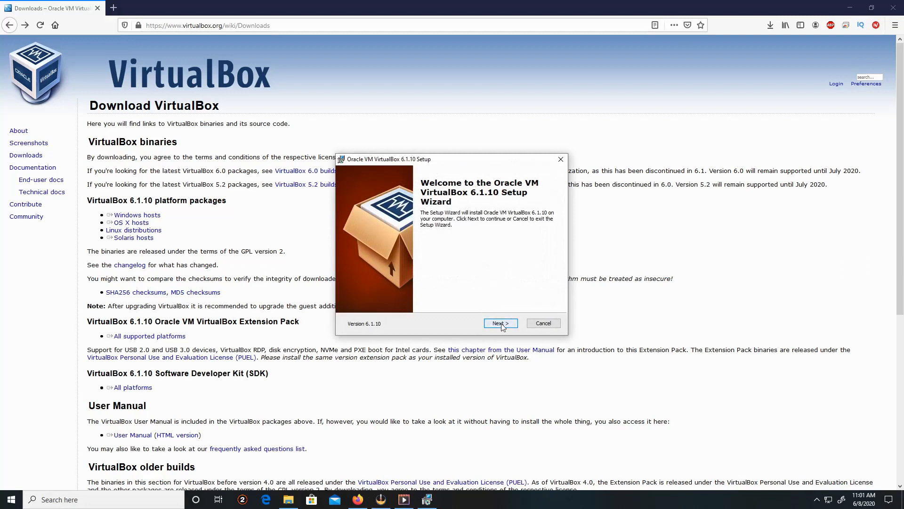
click(499, 323)
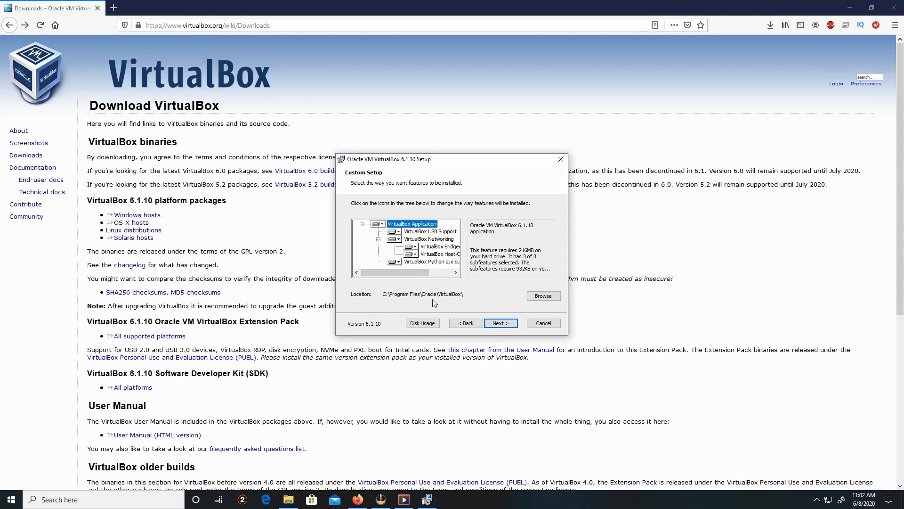
mouse_move(543, 295)
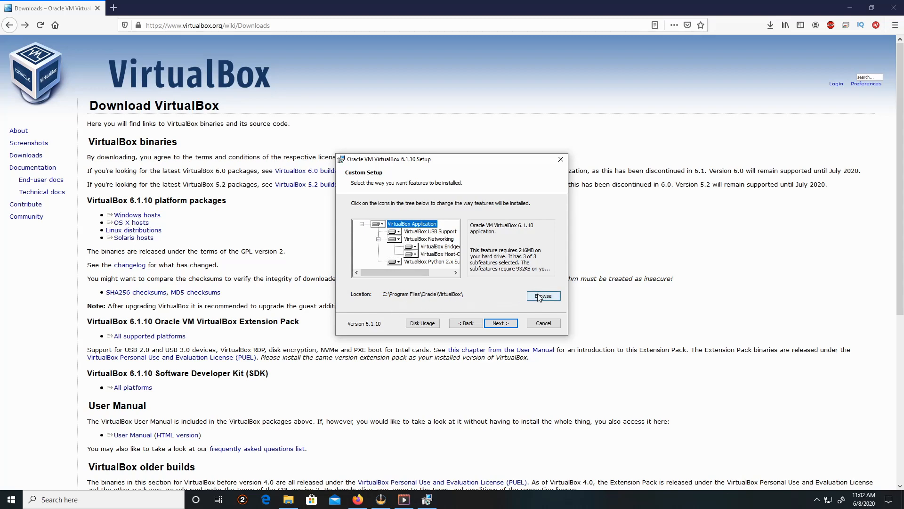
mouse_move(501, 323)
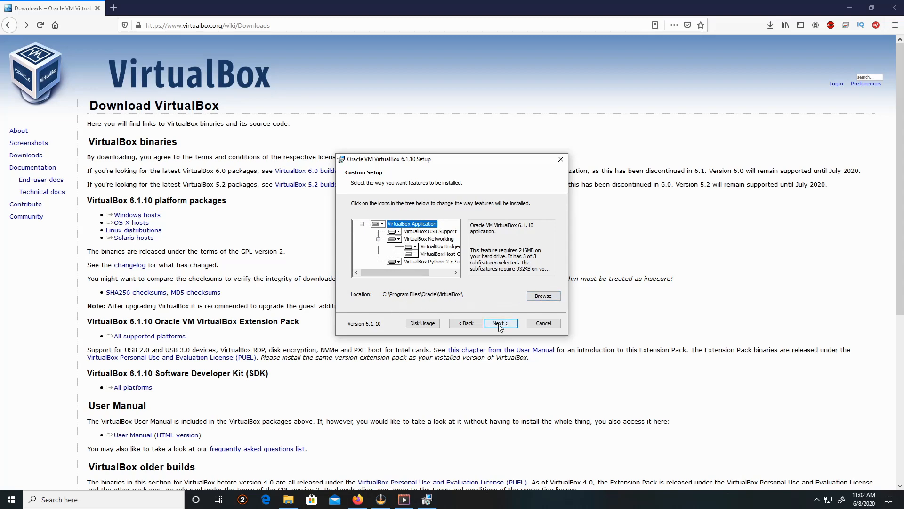
click(499, 323)
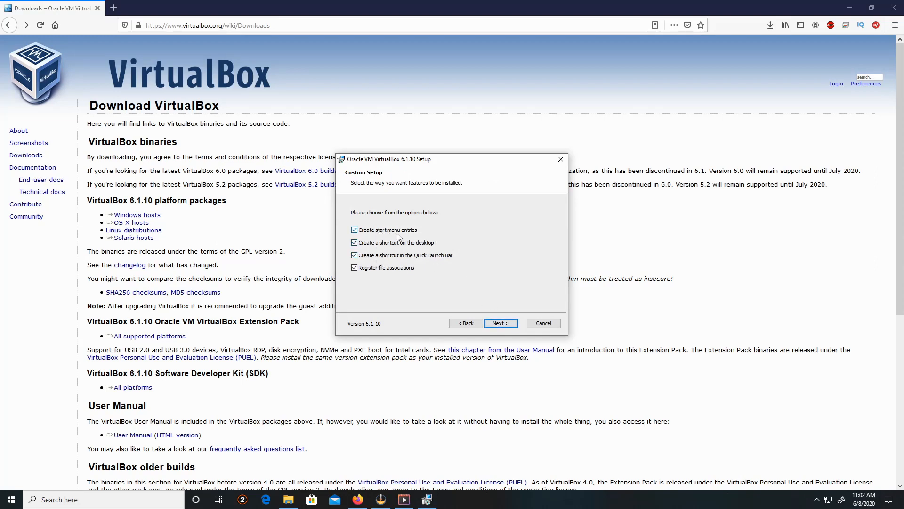
mouse_move(437, 253)
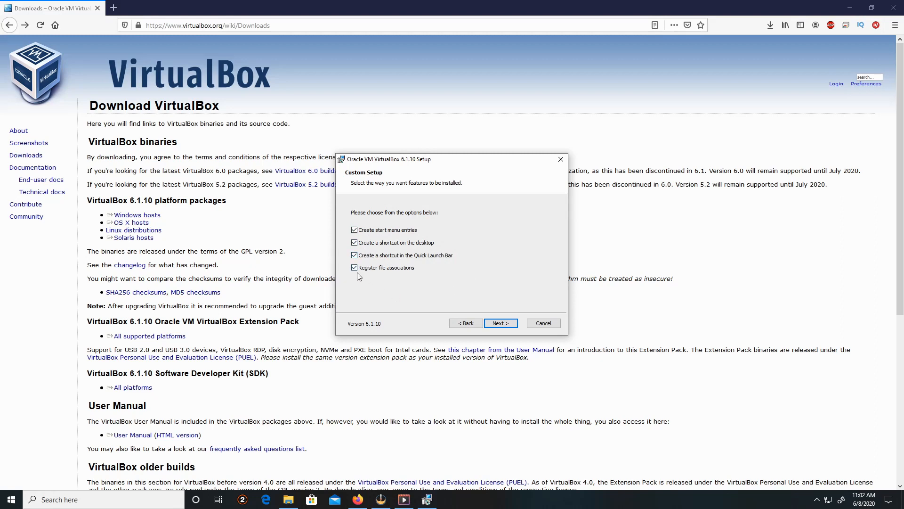
mouse_move(384, 181)
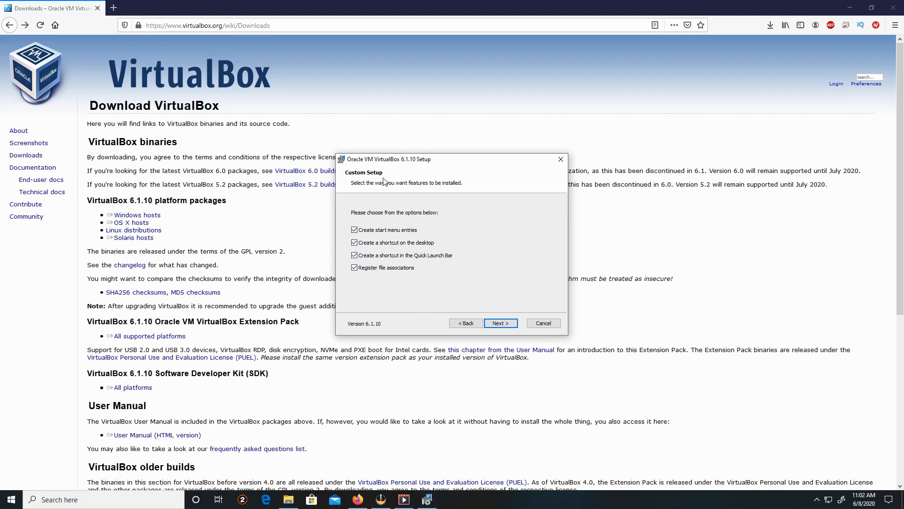
mouse_move(371, 242)
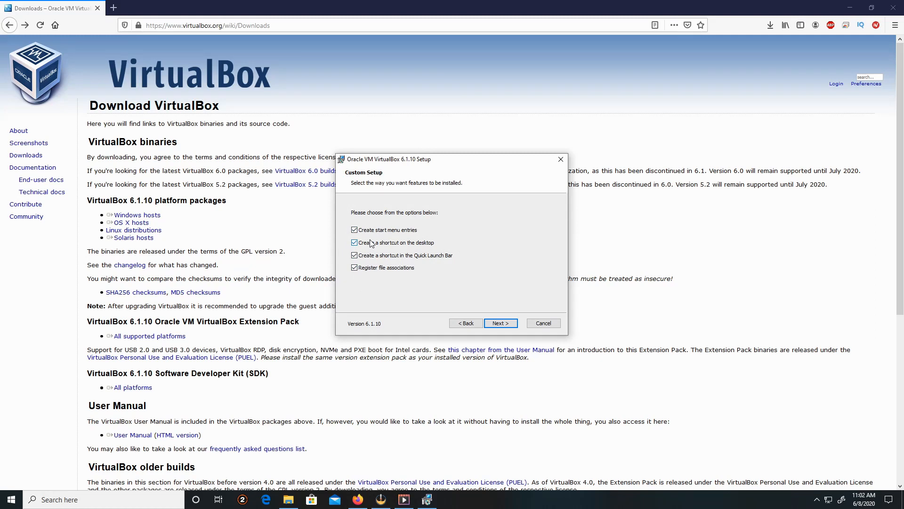
mouse_move(362, 230)
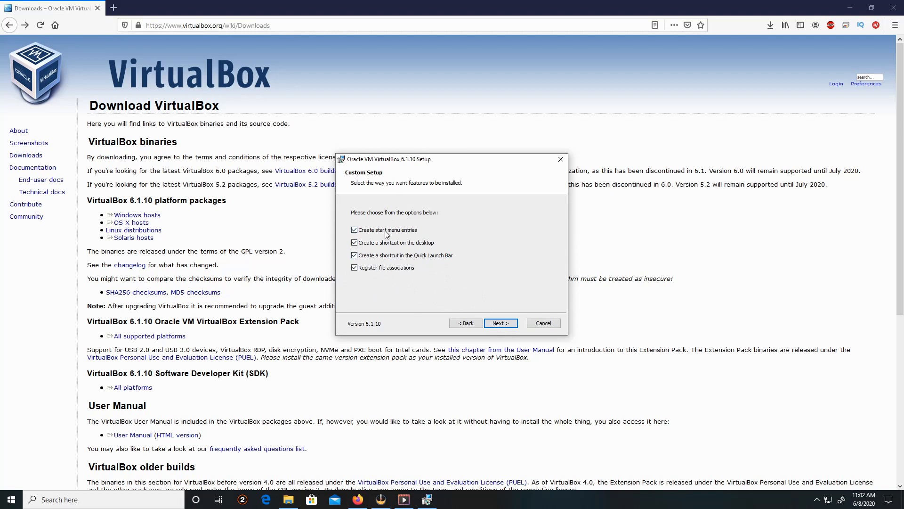
Keep all four shortcut and file-association options ticked and continue
click(499, 322)
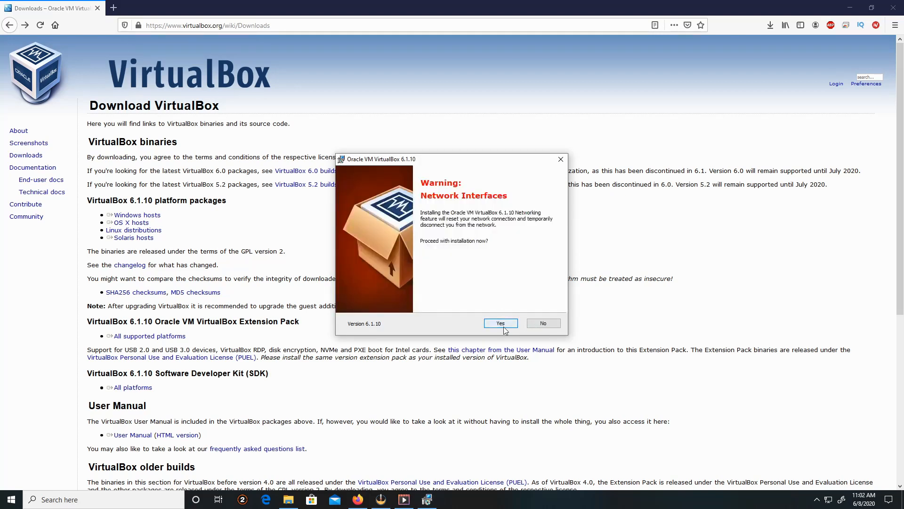
Accept the network interfaces reset, begin installing, and approve the Oracle device software
click(499, 323)
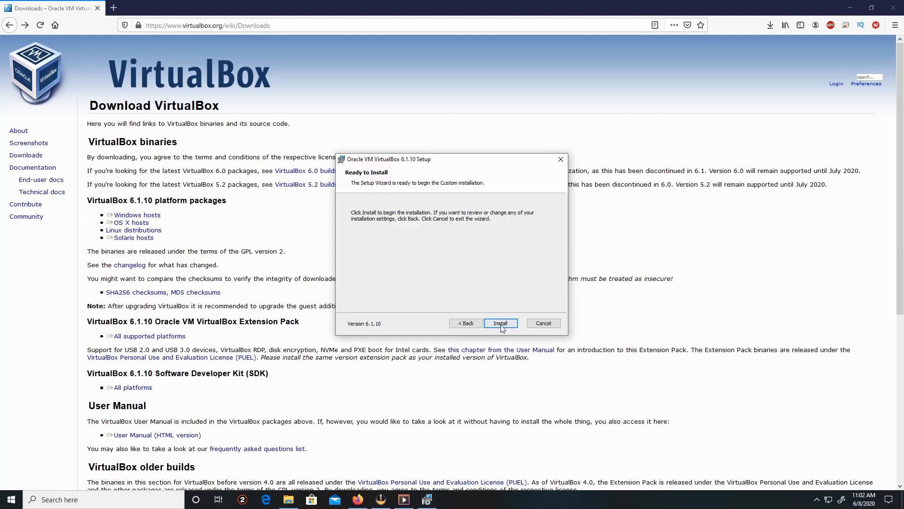
click(499, 323)
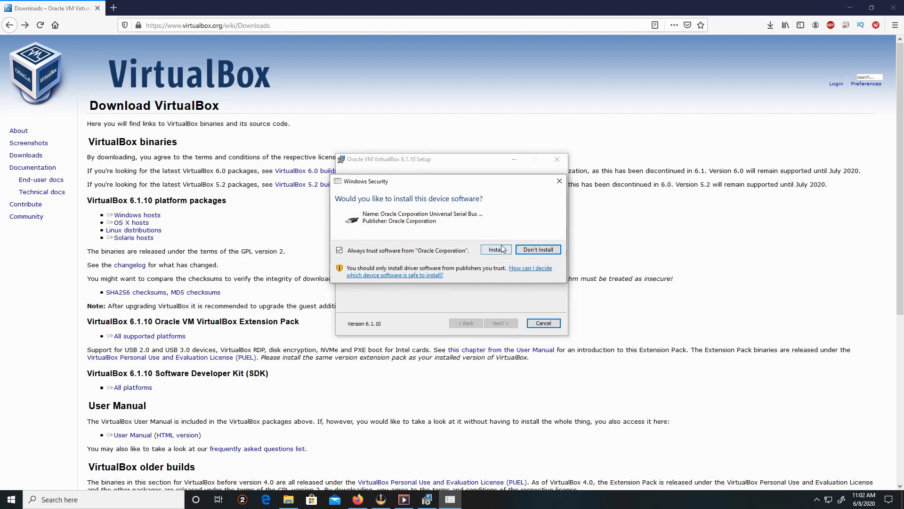
click(495, 248)
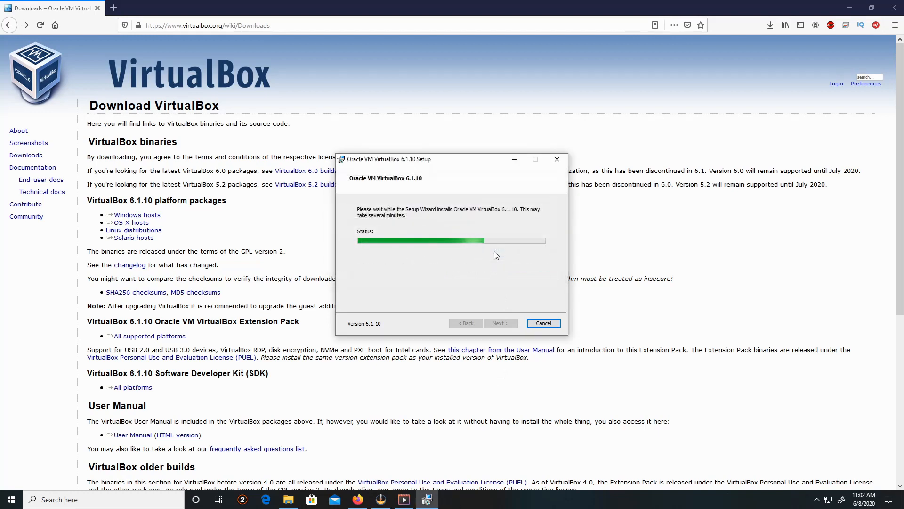
mouse_move(482, 266)
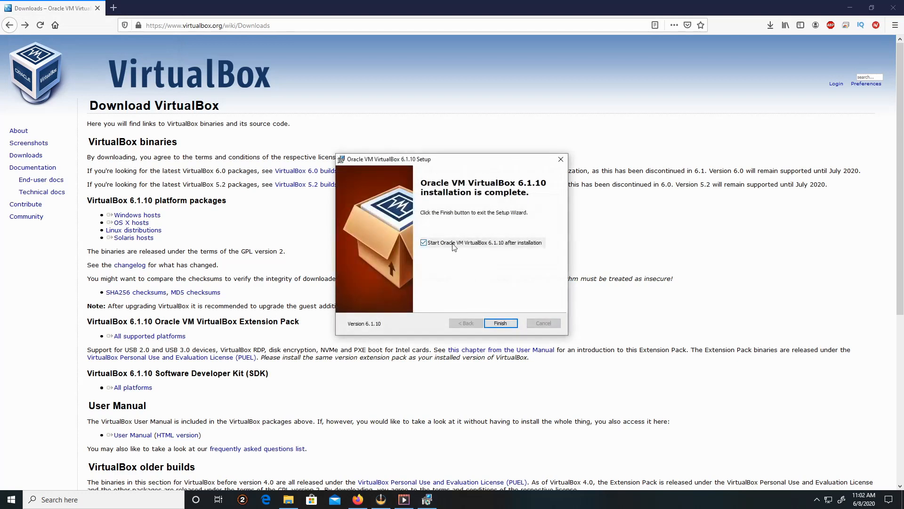
mouse_move(465, 251)
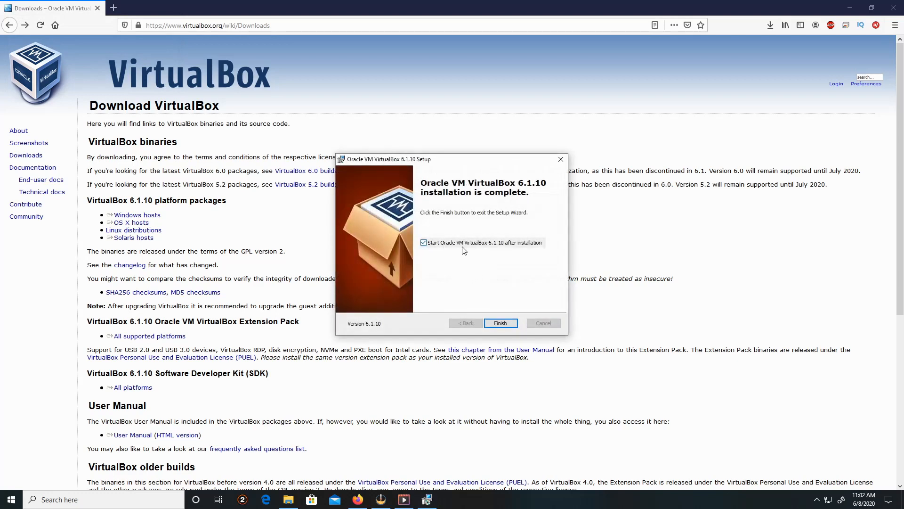
mouse_move(497, 248)
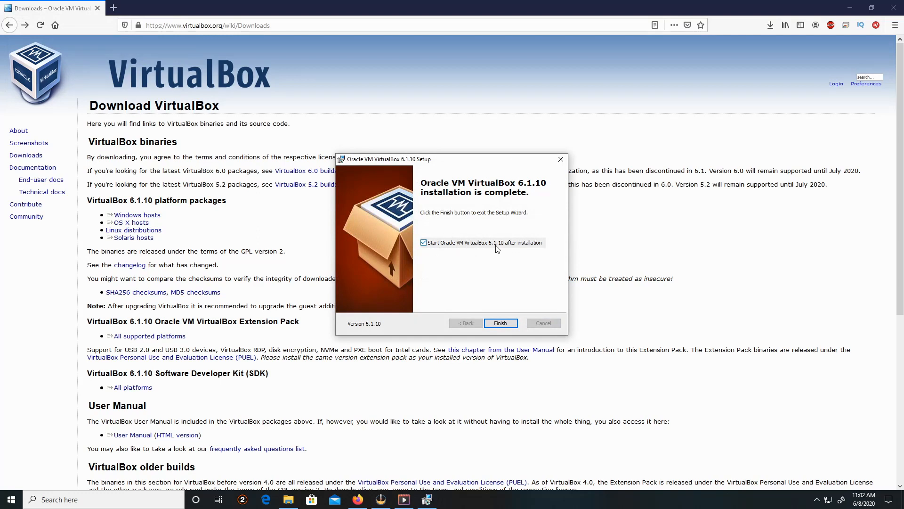
mouse_move(529, 251)
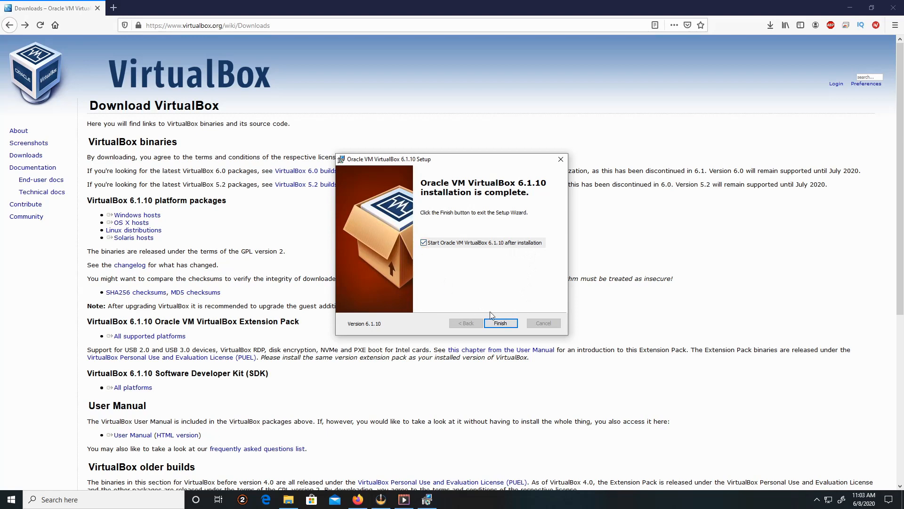
mouse_move(499, 322)
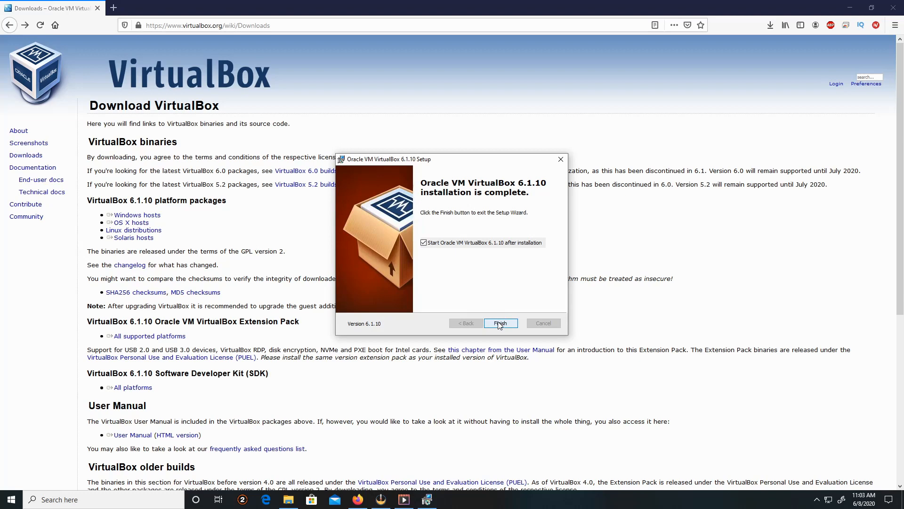
Finish setup with VirtualBox 6.1.10 set to start, and restore down the Firefox window
click(500, 322)
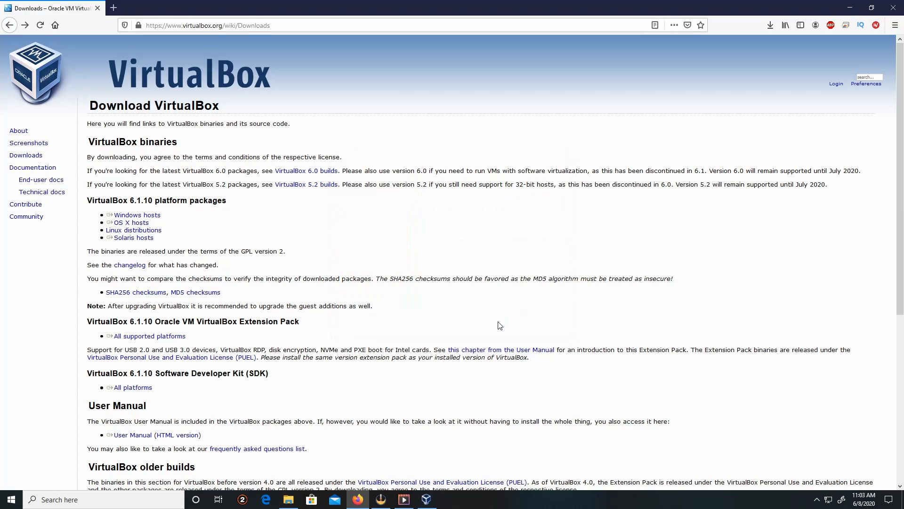
click(869, 7)
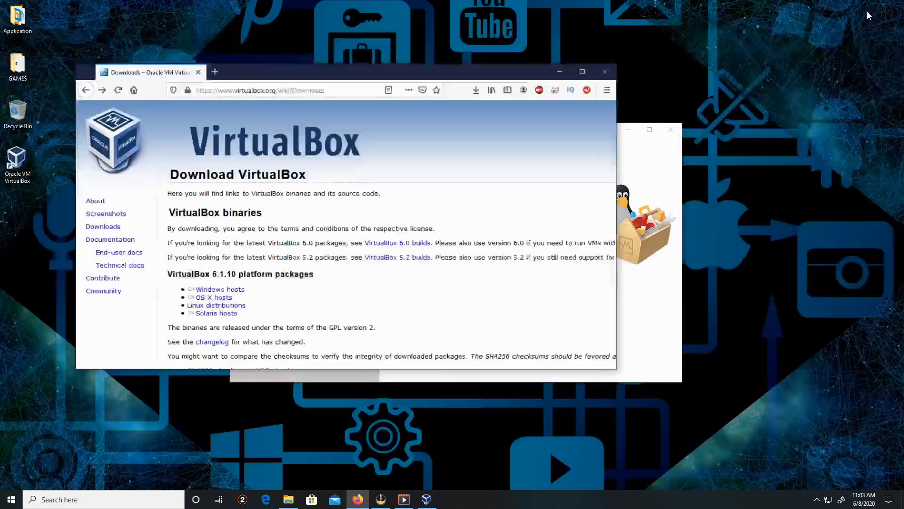